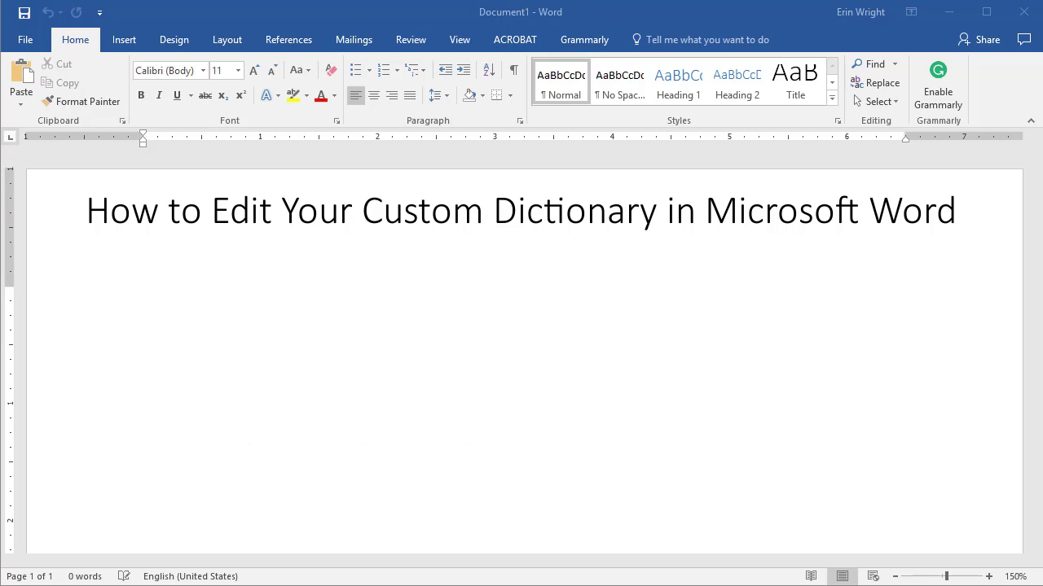
Enter the note text about Word 2016/2013 and Word 2010/2007 steps into the document
text(These steps are for Word 2016 and Word 2013.)
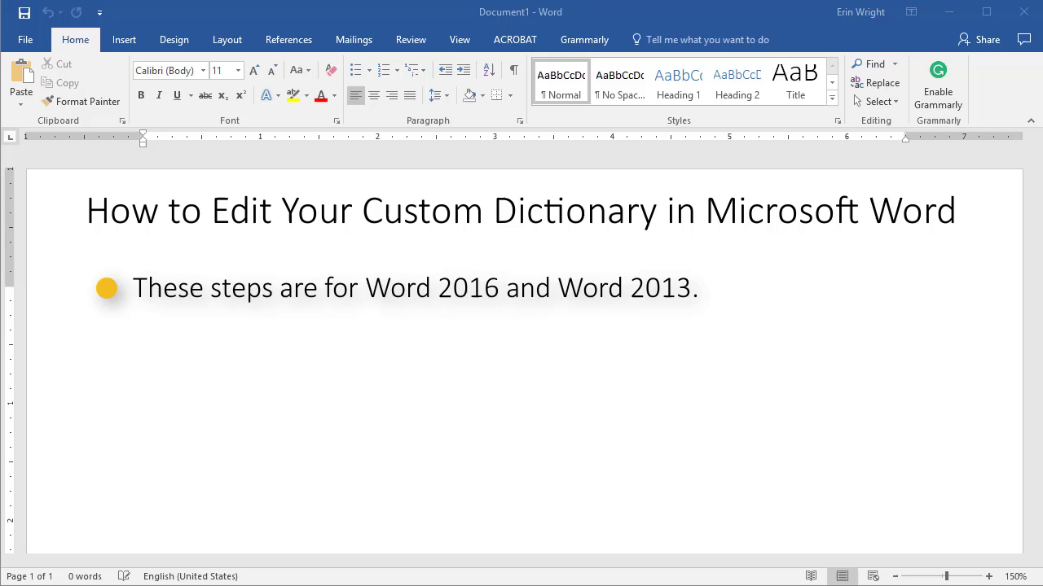
text(The steps are similiar for Word 2010 and Word 2007.)
text(Caramel brulée latte)
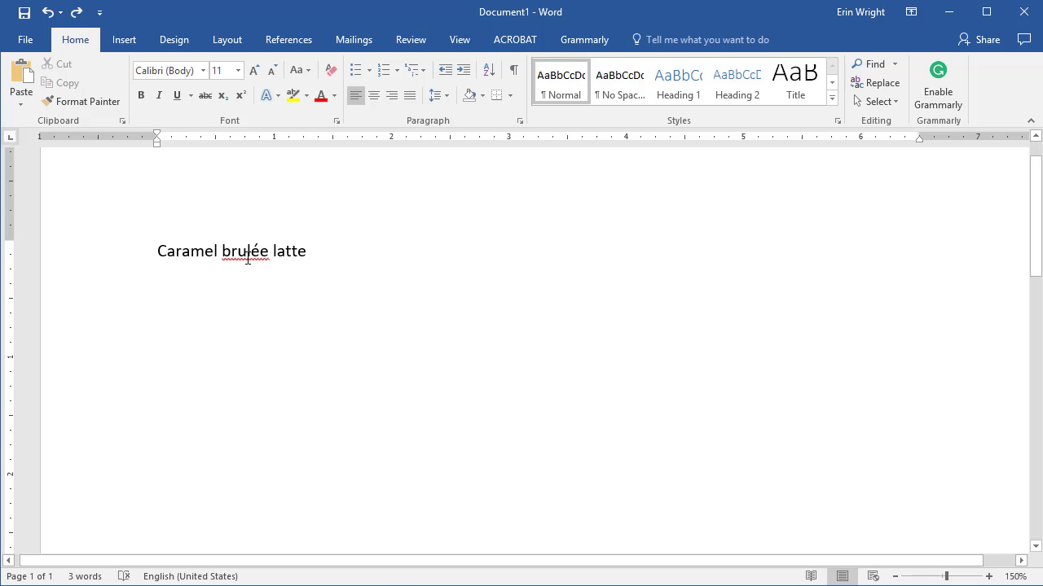
Add the flagged word brulée to the dictionary from its right-click spelling menu
right_click(248, 251)
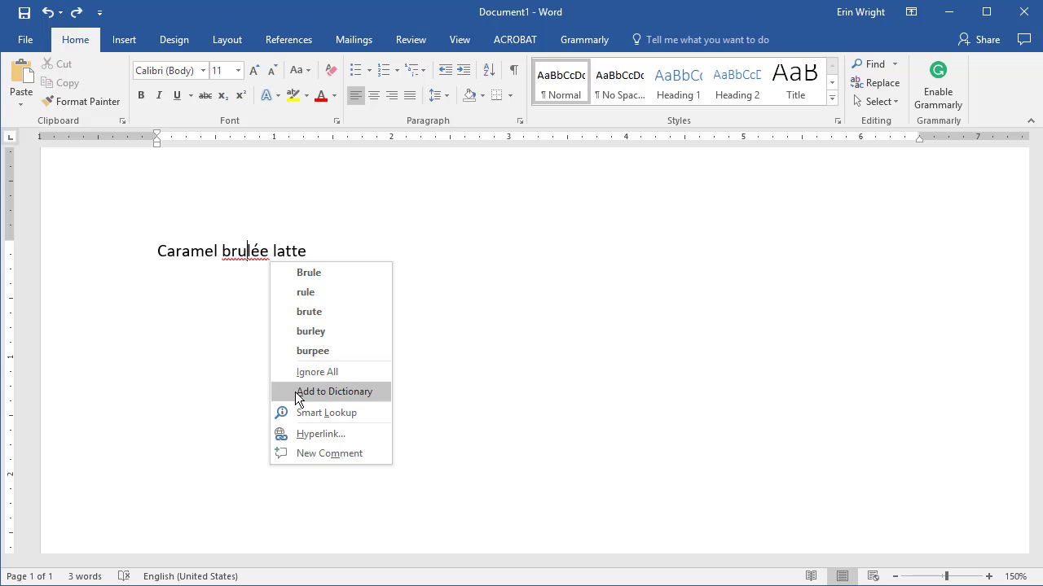
click(332, 391)
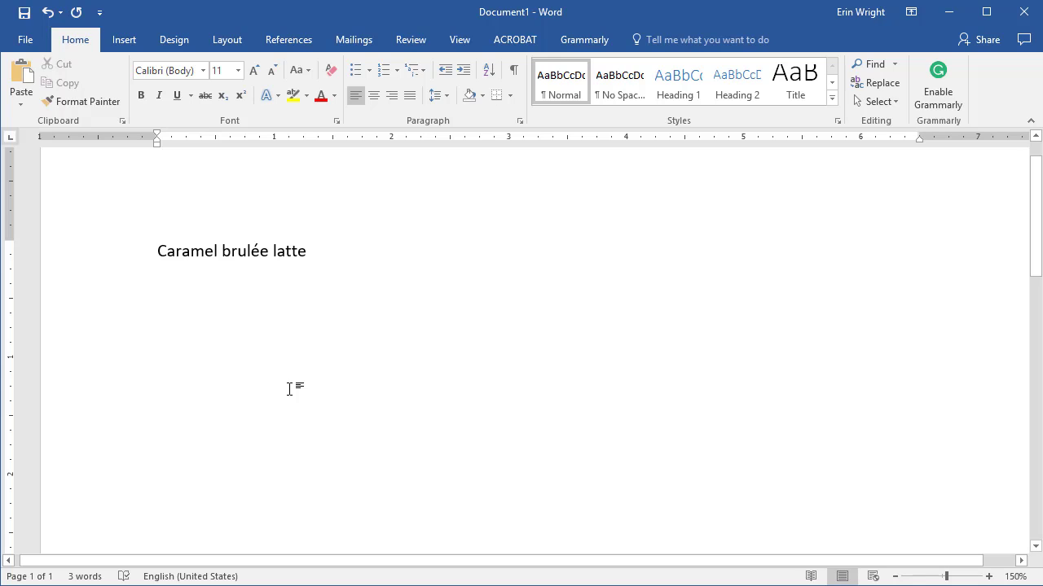
mouse_move(285, 385)
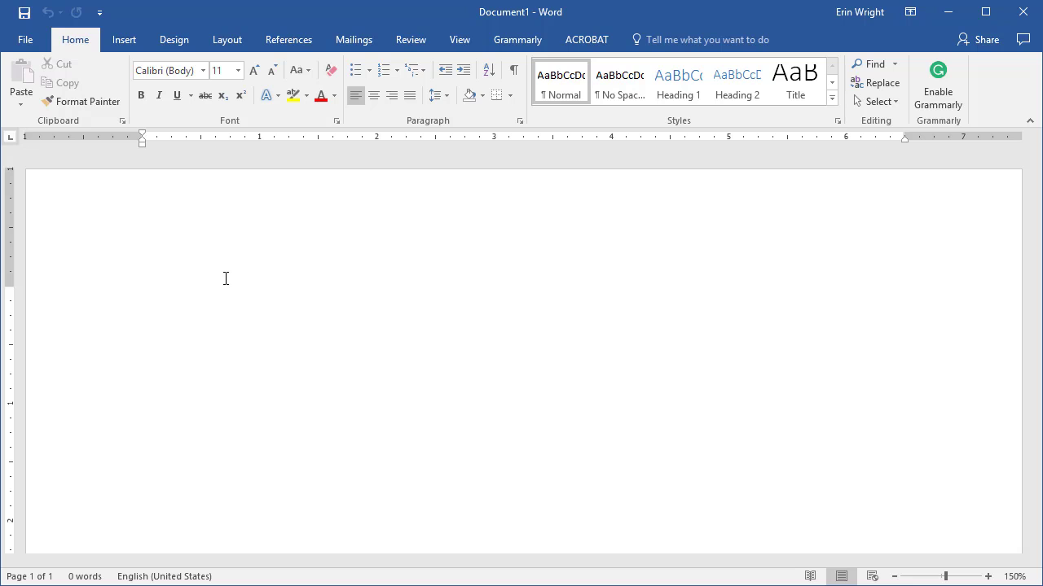
Go to the File backstage view to reach Options
click(31, 39)
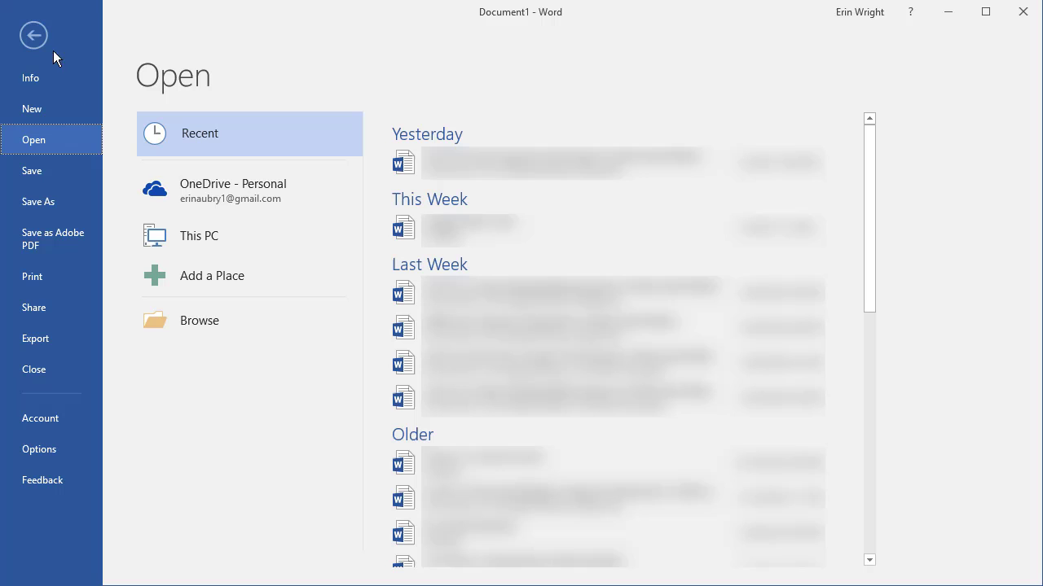
mouse_move(62, 453)
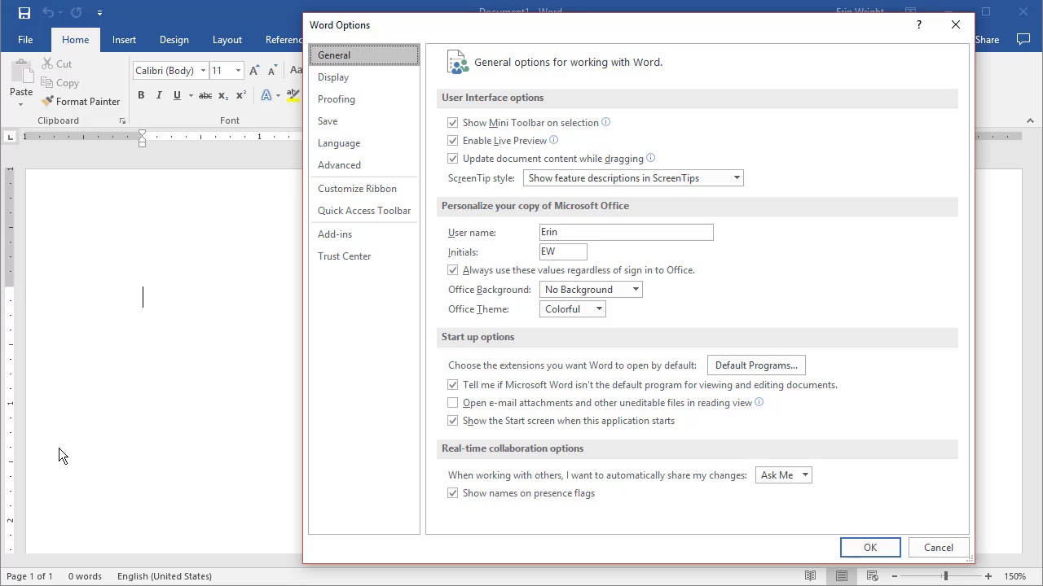
mouse_move(291, 144)
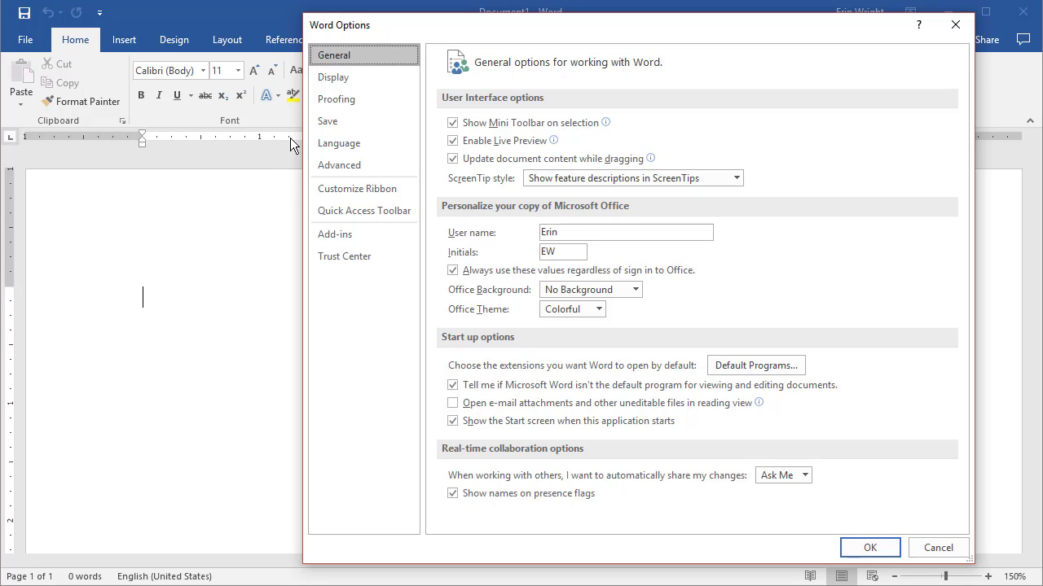
Reach the Custom Dictionaries list through the Proofing page of Word Options
click(336, 99)
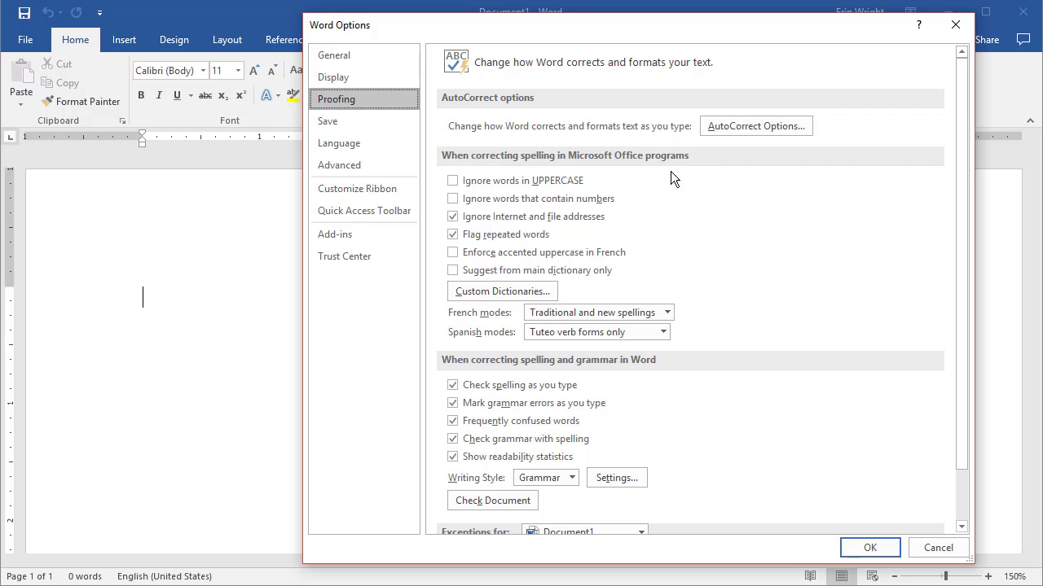
mouse_move(553, 300)
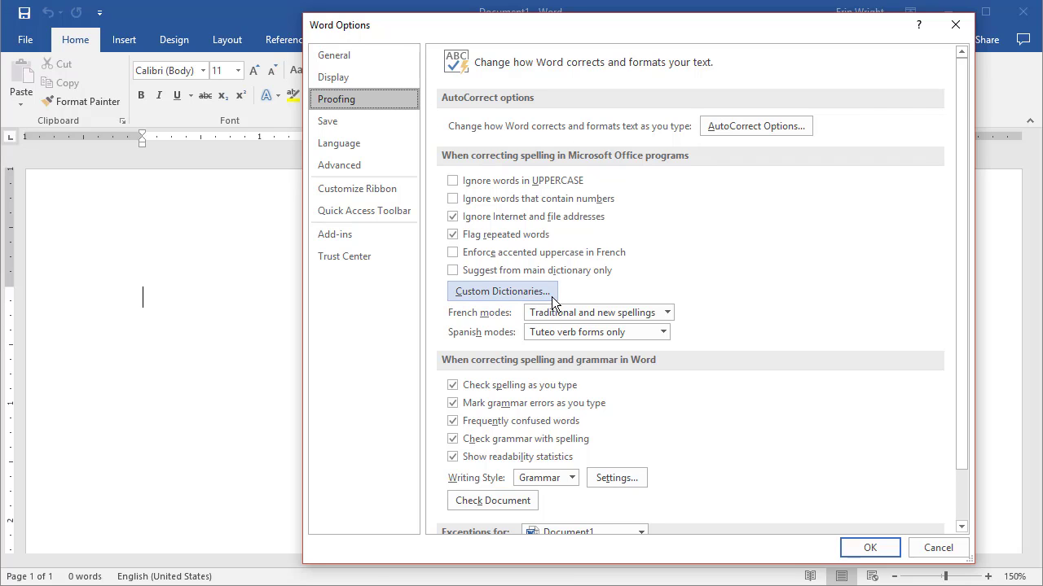
click(502, 290)
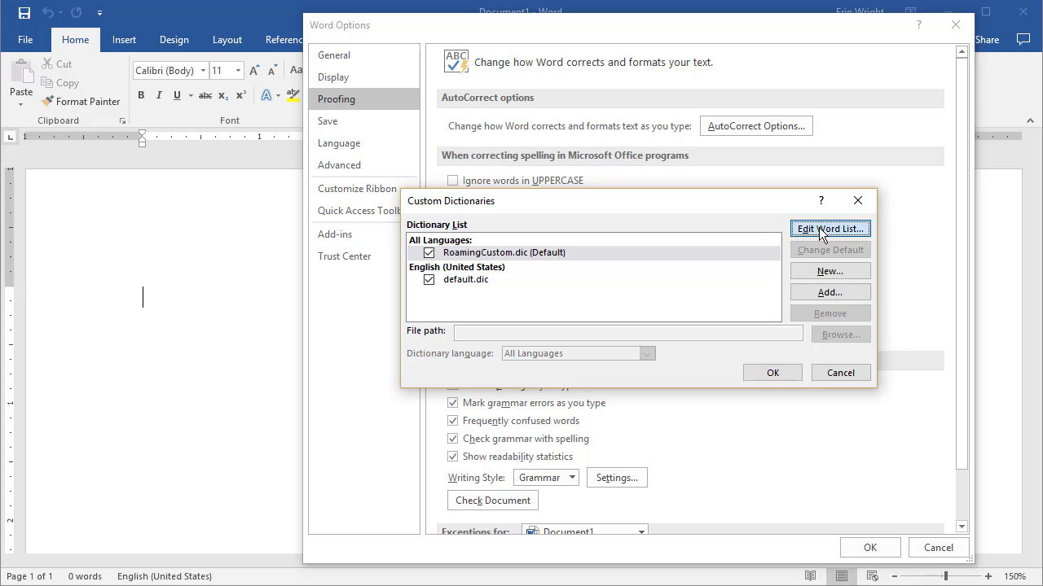
Check RoamingCustom.dic's word list, select brulée, and confirm to close Custom Dictionaries
click(829, 228)
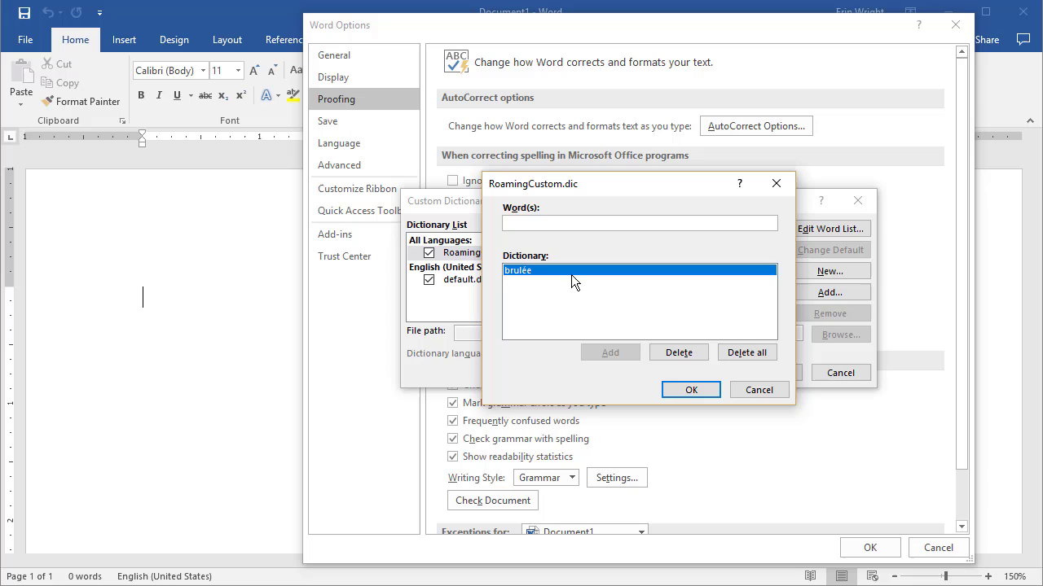
click(677, 352)
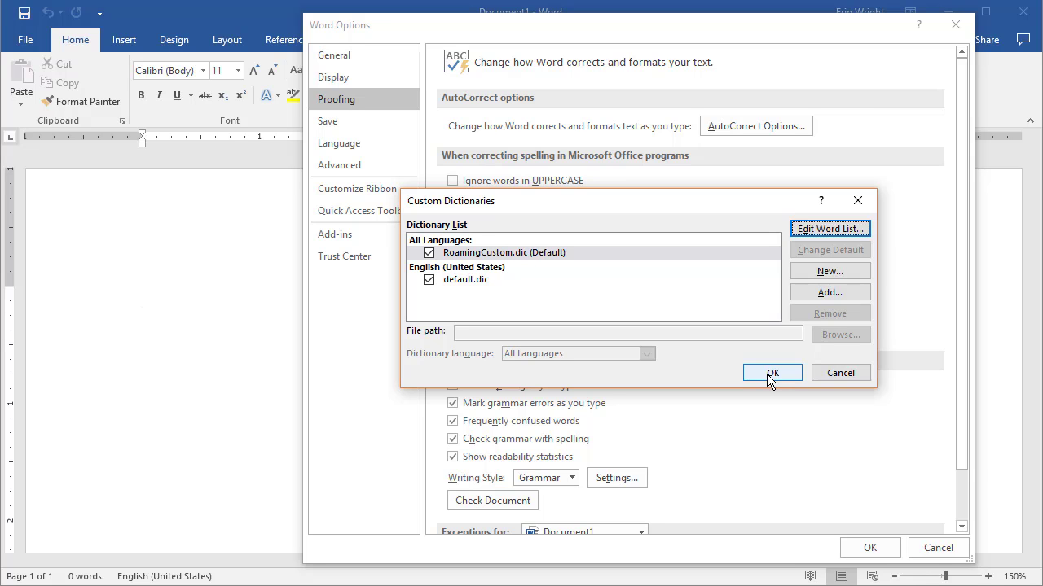
click(772, 373)
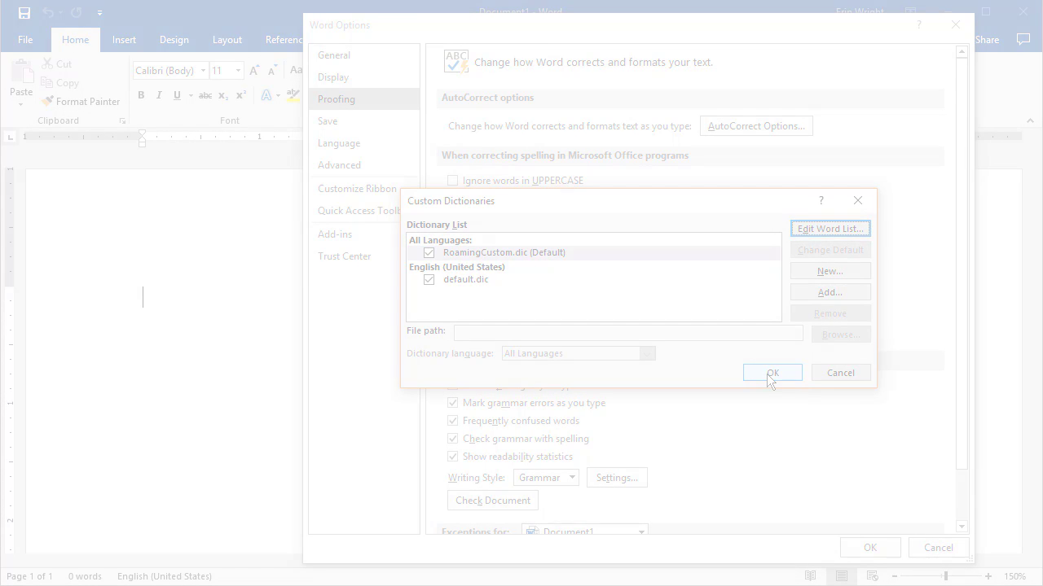